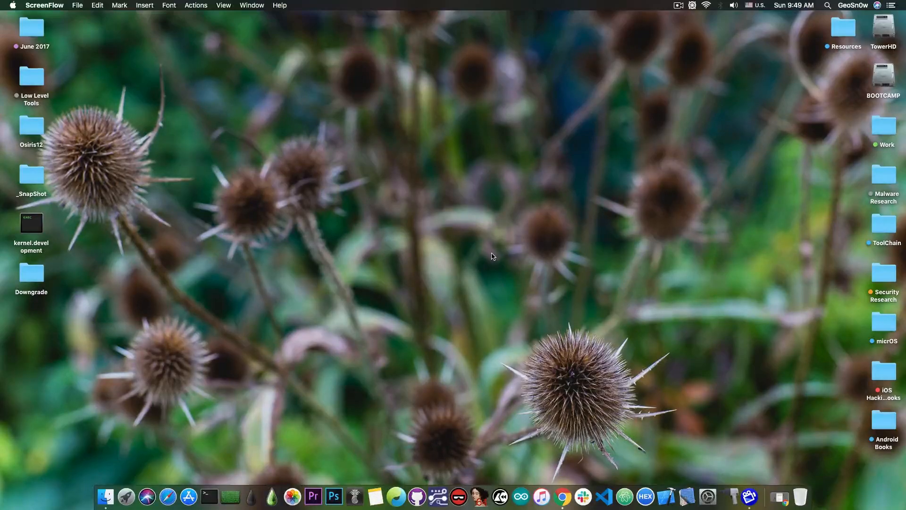
pyautogui.moveTo(664, 374)
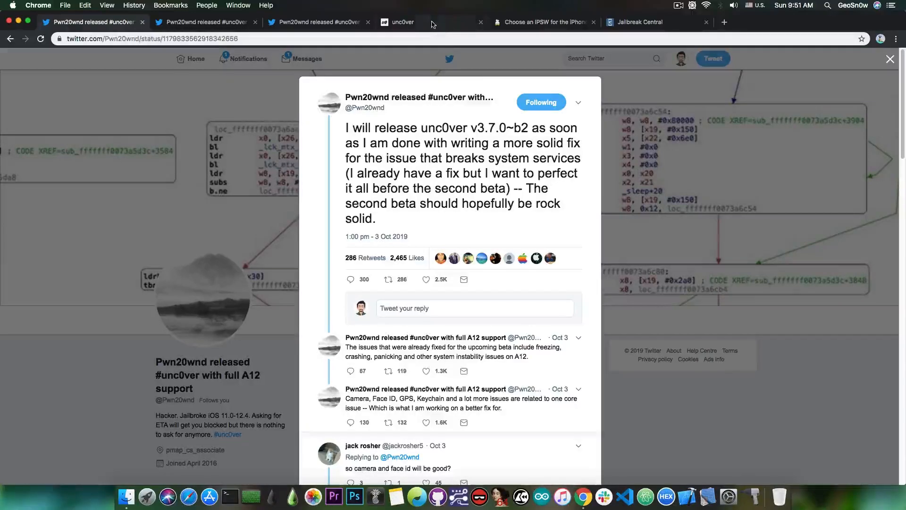
# Step: Switch to the unc0ver.dev home page showing the v3.7.0 b1 download for iOS 11.0–12.4
pyautogui.click(401, 21)
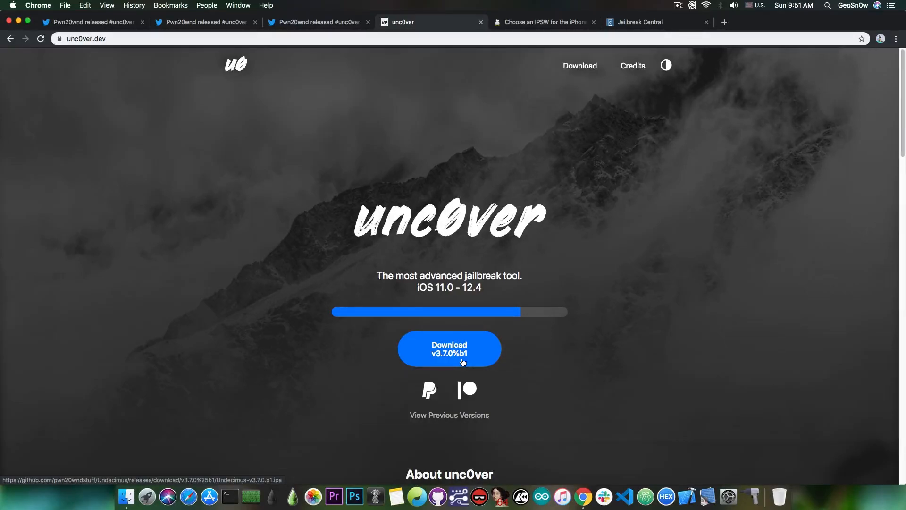
pyautogui.moveTo(124, 26)
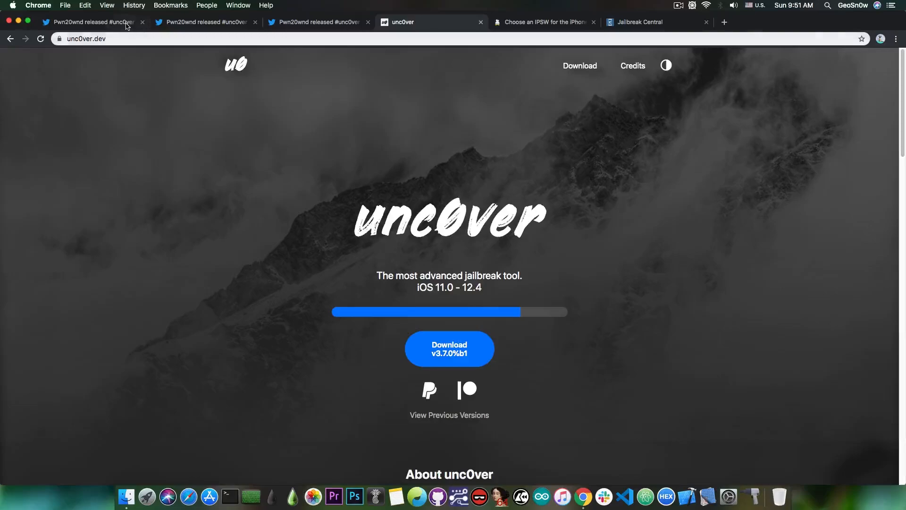
pyautogui.click(89, 22)
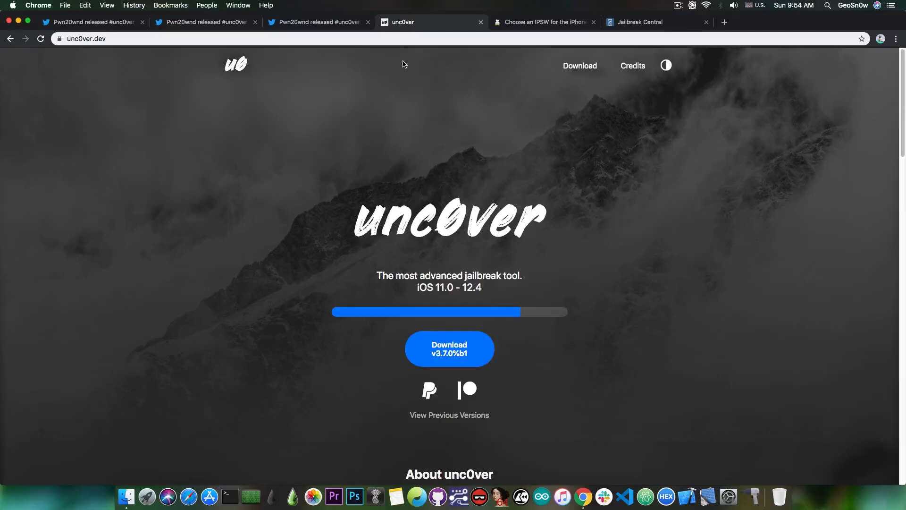
pyautogui.moveTo(240, 255)
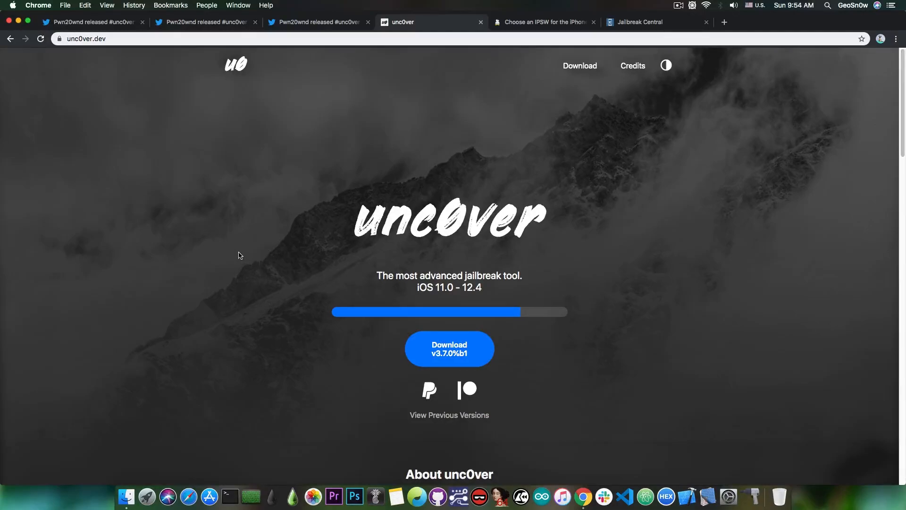
# Step: Switch to the ipsw.me iPhone XS firmware list where only iOS 13.1.2 and 13.1 remain signed
pyautogui.click(542, 21)
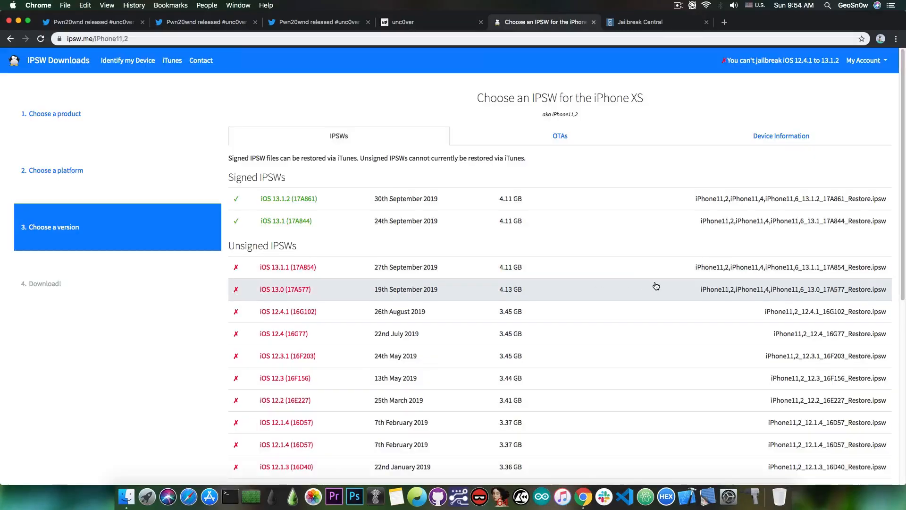
pyautogui.moveTo(670, 288)
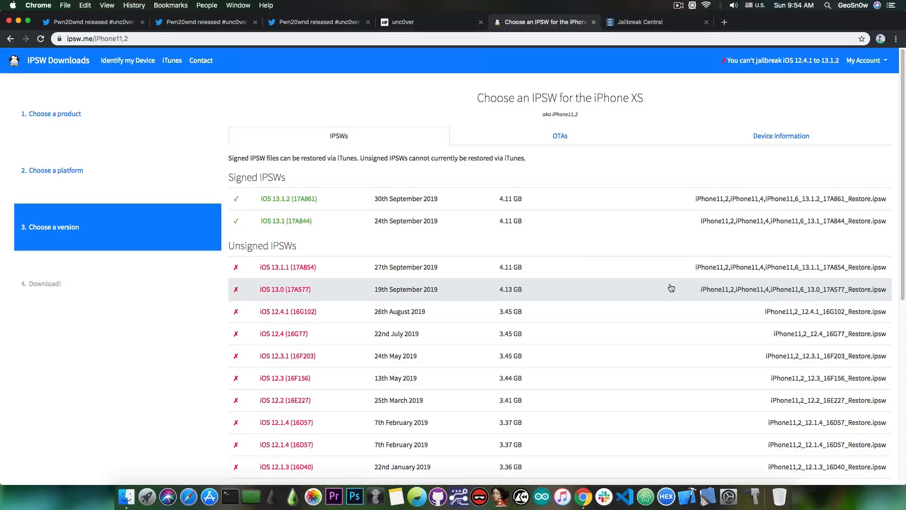
pyautogui.moveTo(362, 315)
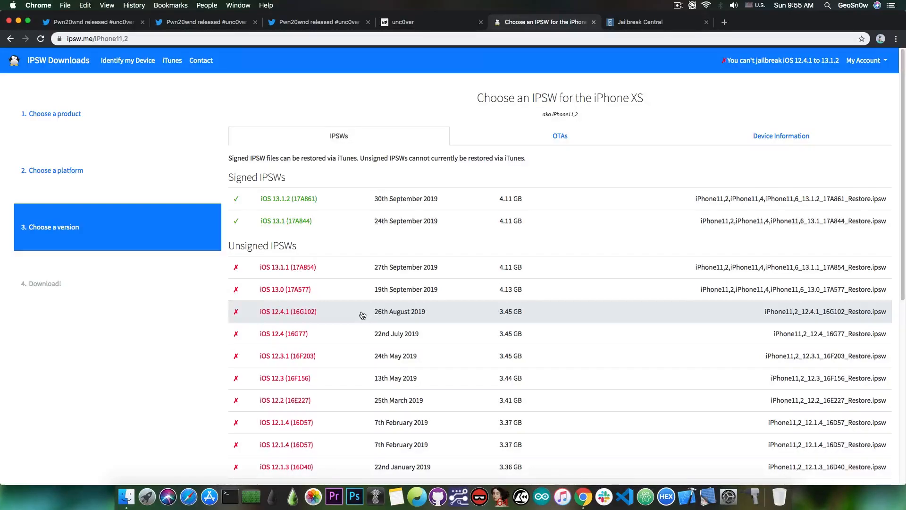
pyautogui.moveTo(363, 292)
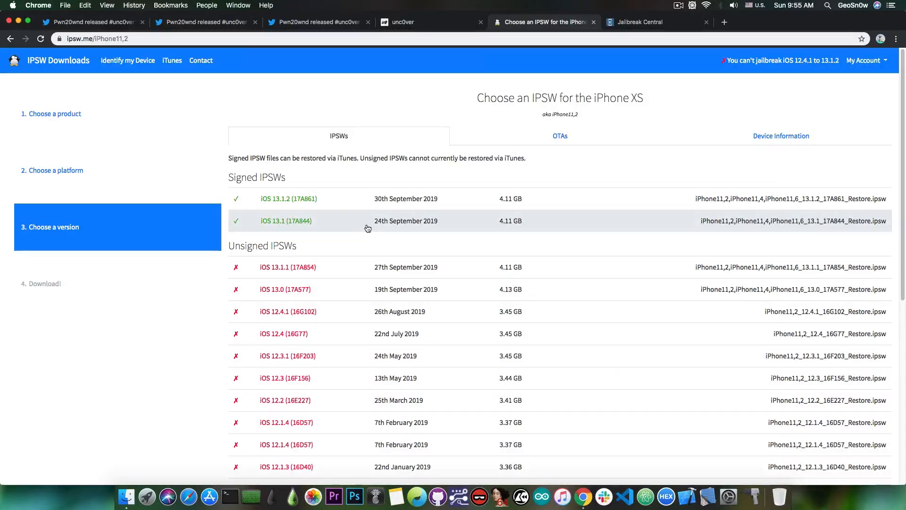
pyautogui.moveTo(380, 205)
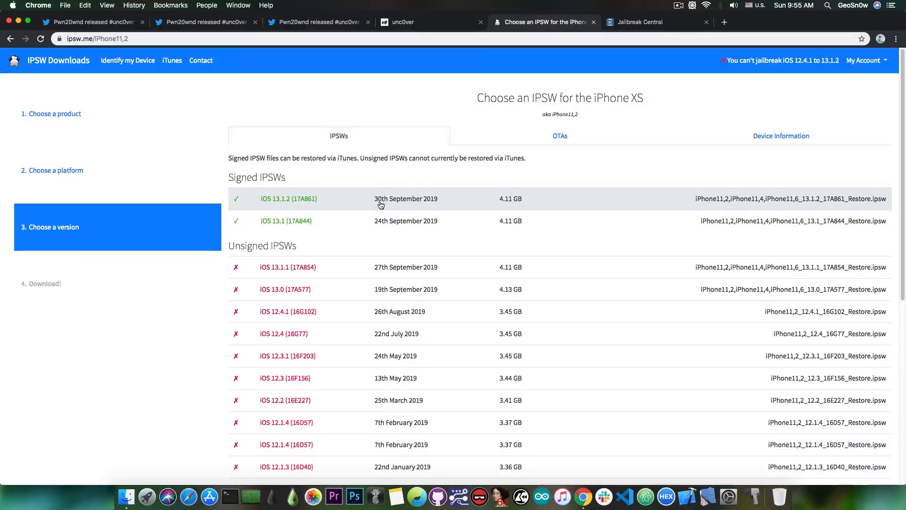
pyautogui.moveTo(385, 243)
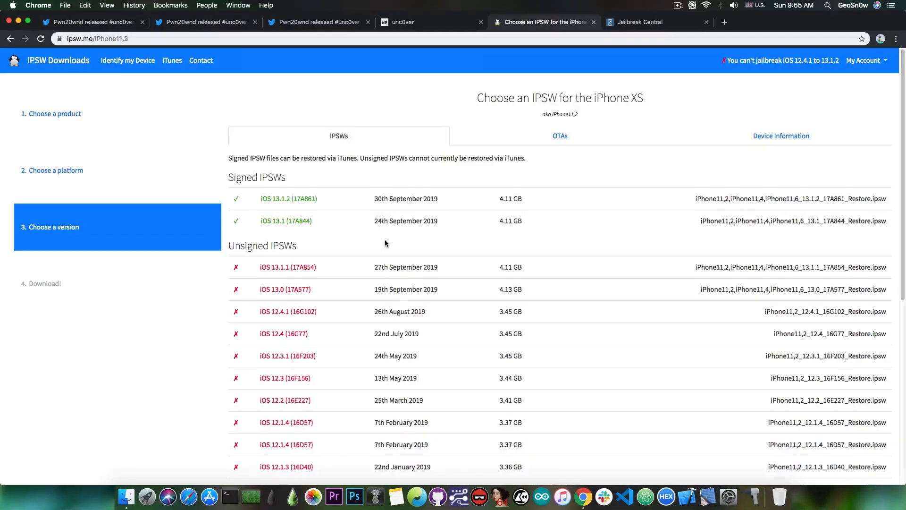
pyautogui.moveTo(295, 225)
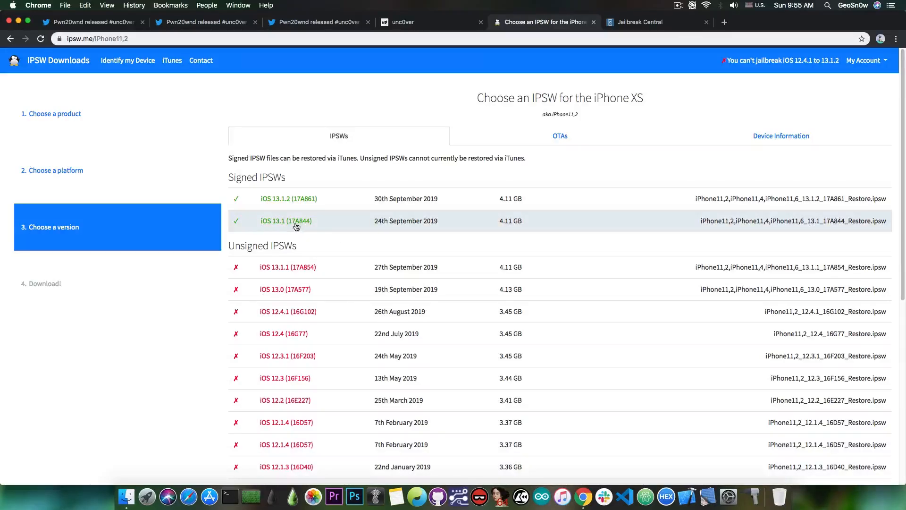
pyautogui.moveTo(332, 206)
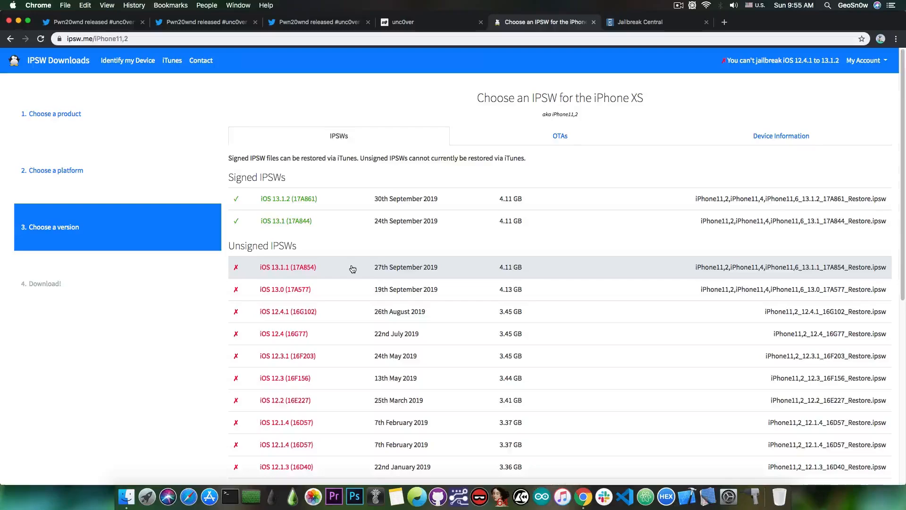
pyautogui.moveTo(337, 260)
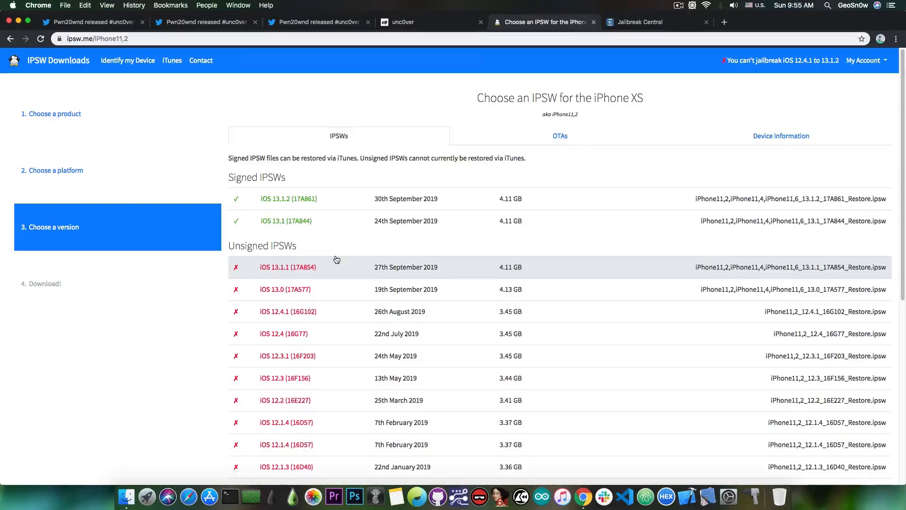
pyautogui.moveTo(256, 347)
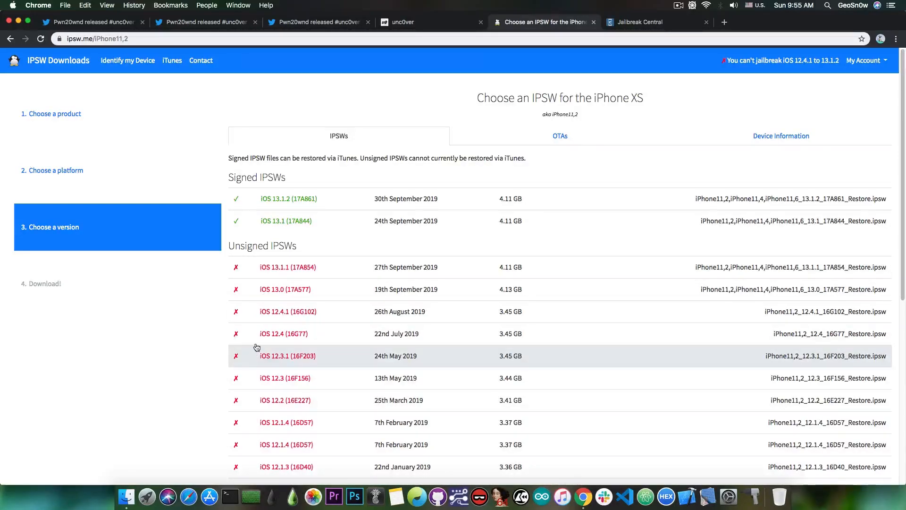
pyautogui.moveTo(377, 340)
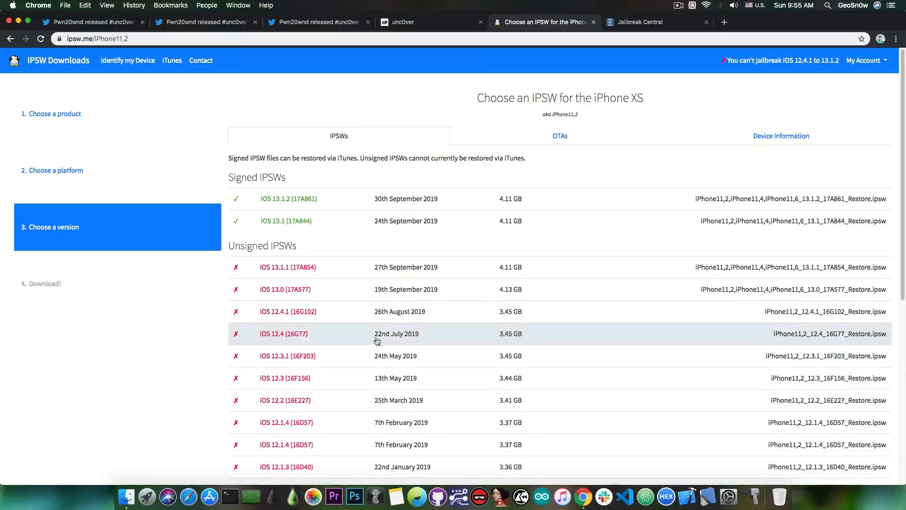
pyautogui.moveTo(403, 316)
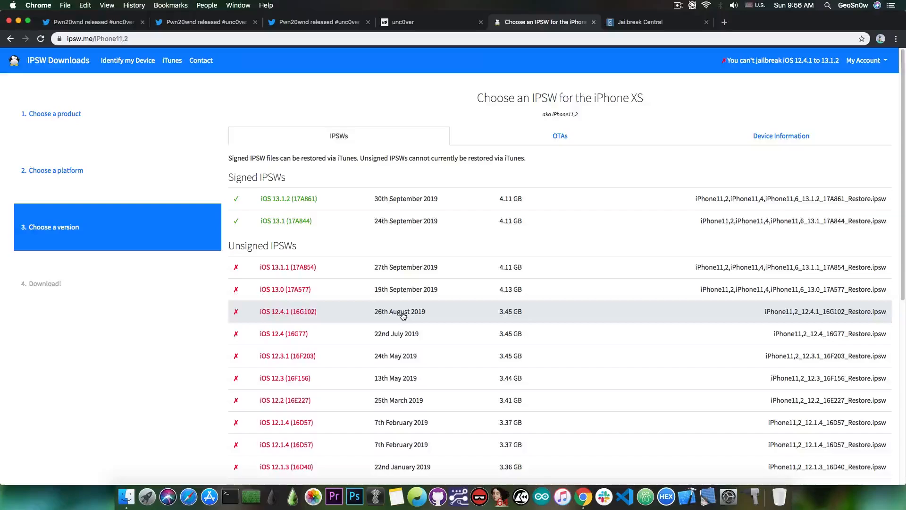
# Step: Switch to Jailbreak Central and browse the board index (News, Help, Releases, iCloud Bypass)
pyautogui.click(657, 22)
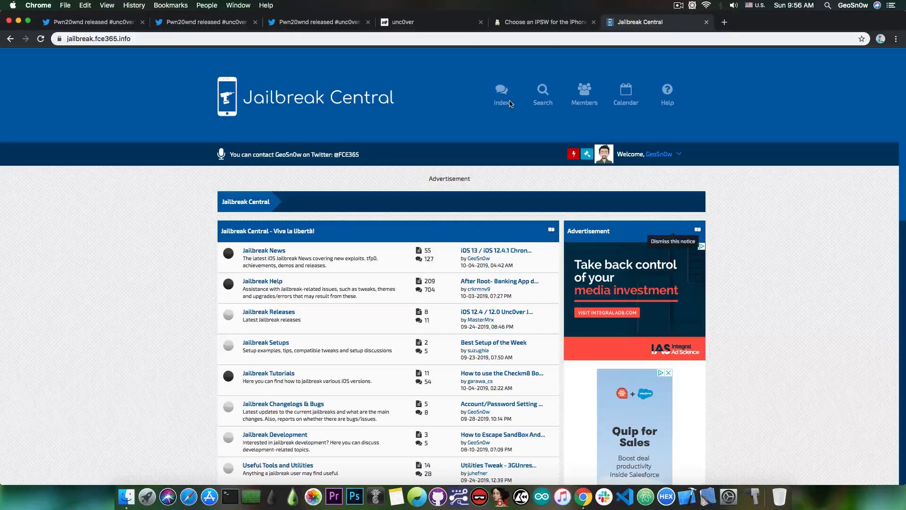
pyautogui.scroll(-3)
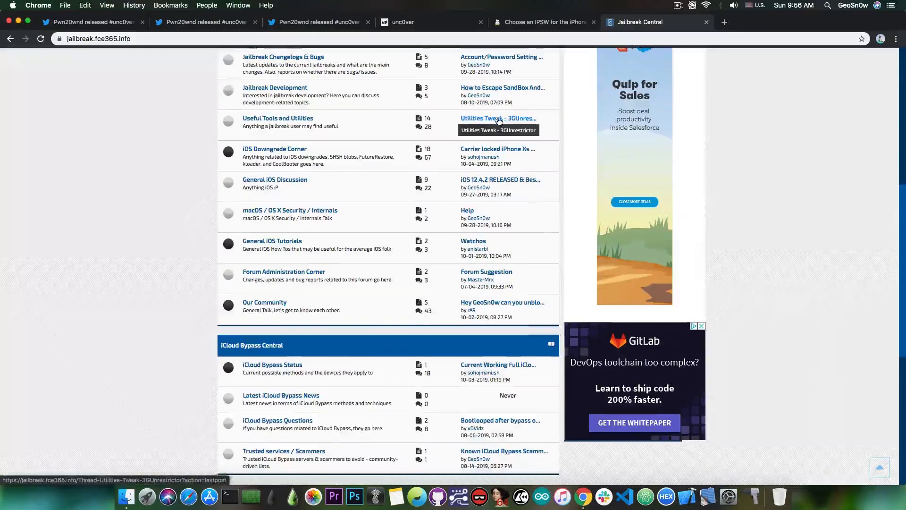
pyautogui.scroll(3)
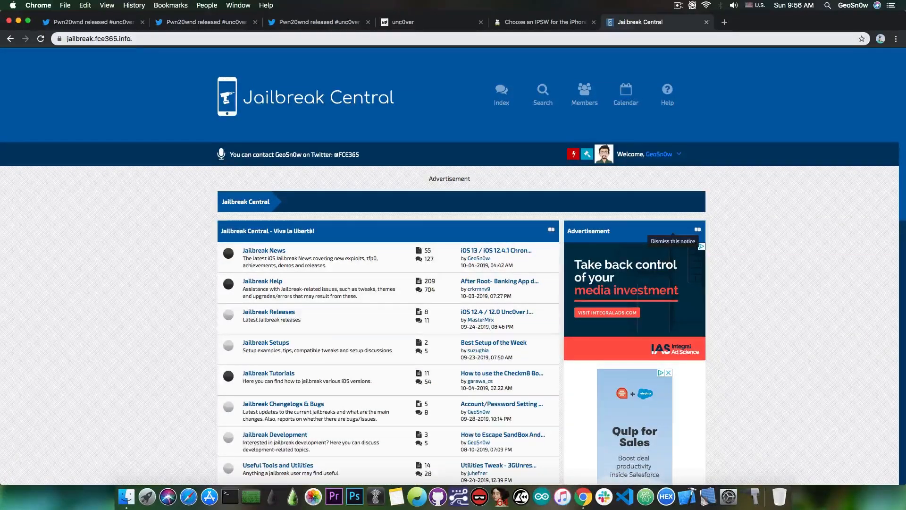